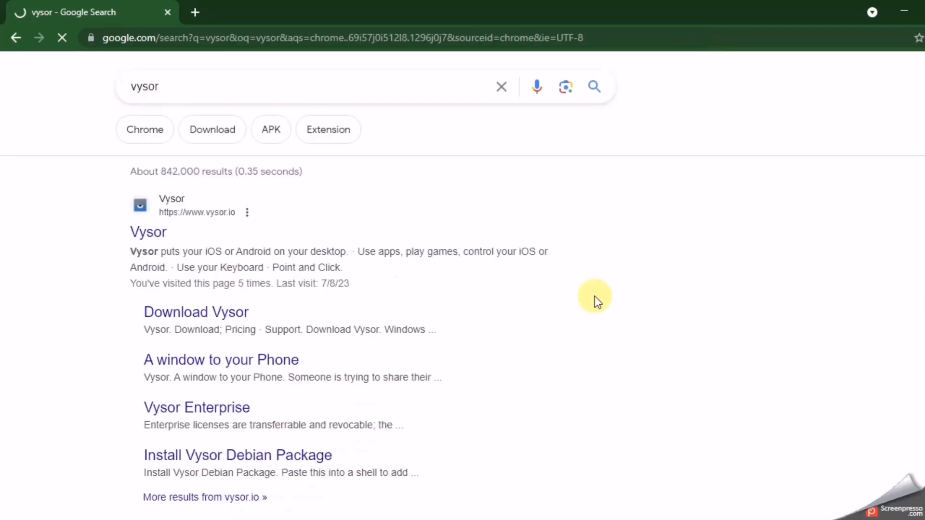
# Download the Vysor-win-5.0.7 installer for Windows from vysor.io
pyautogui.click(148, 232)
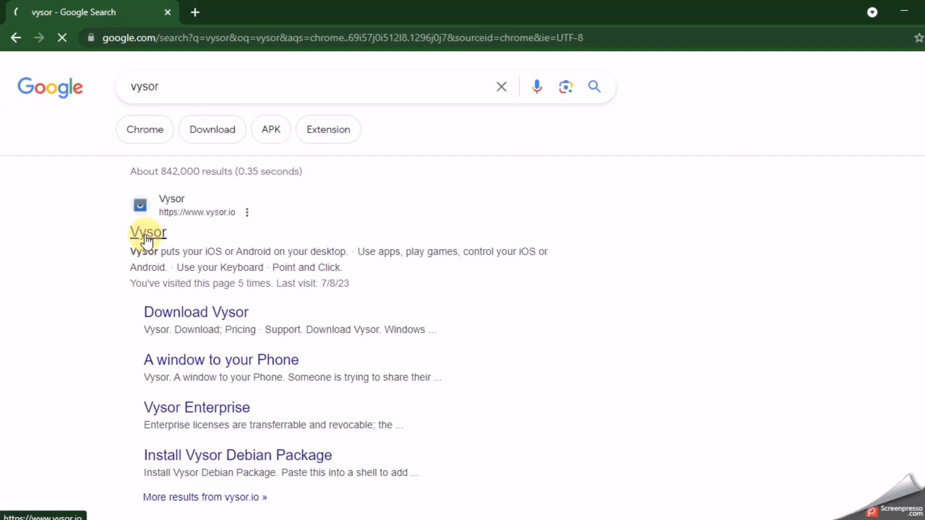
pyautogui.click(148, 232)
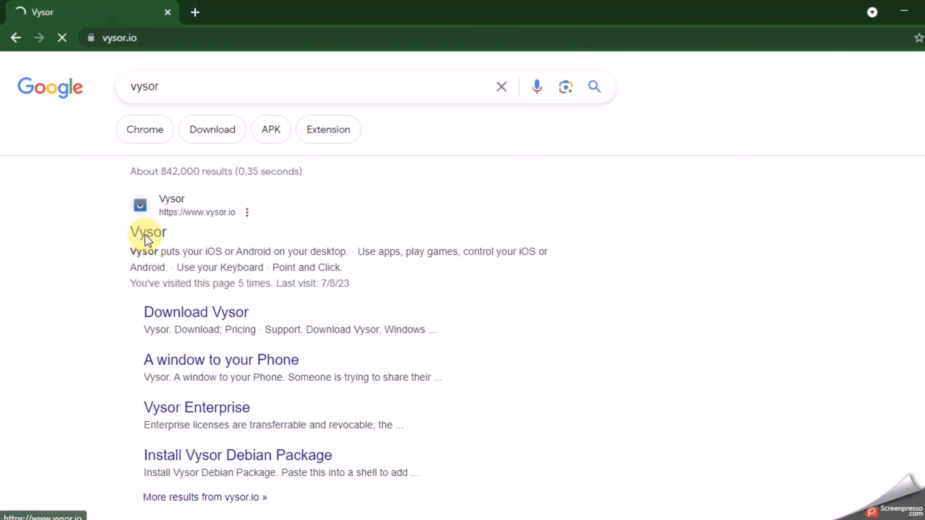
pyautogui.click(148, 231)
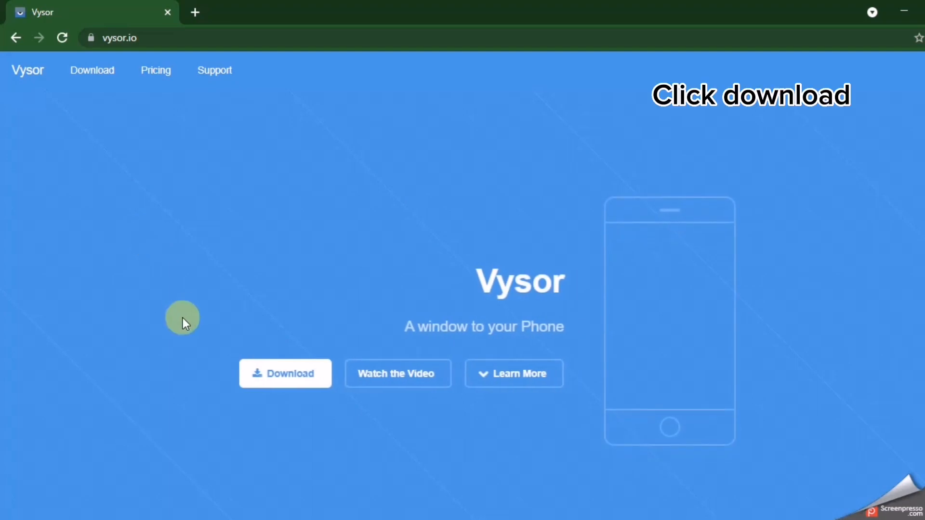
pyautogui.click(285, 374)
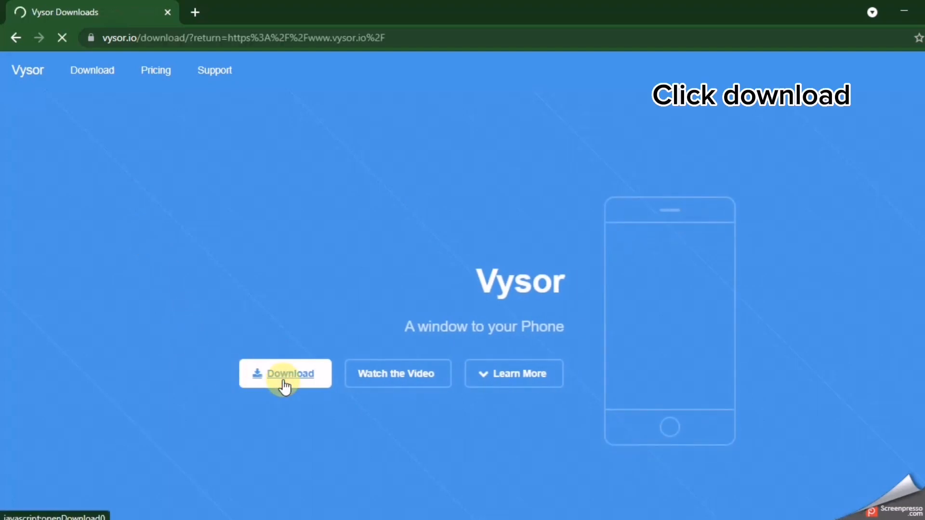
pyautogui.click(285, 374)
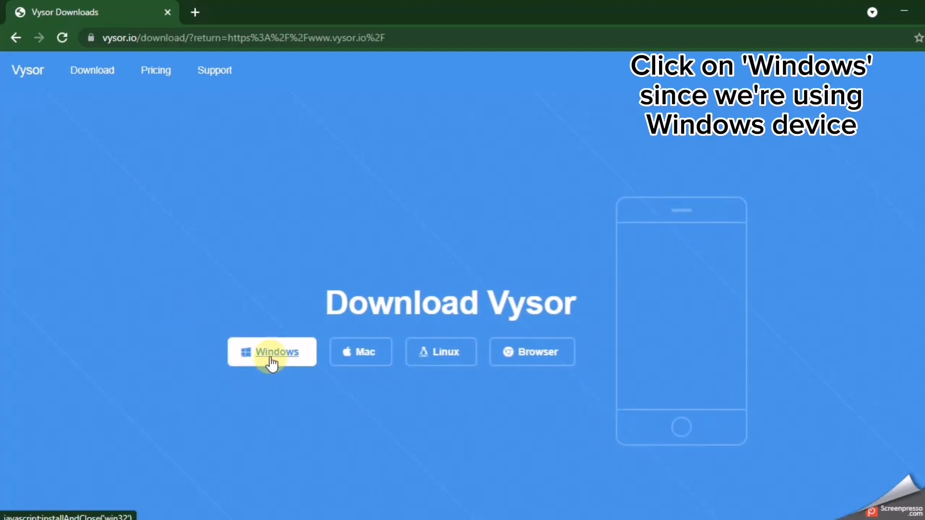
pyautogui.click(272, 351)
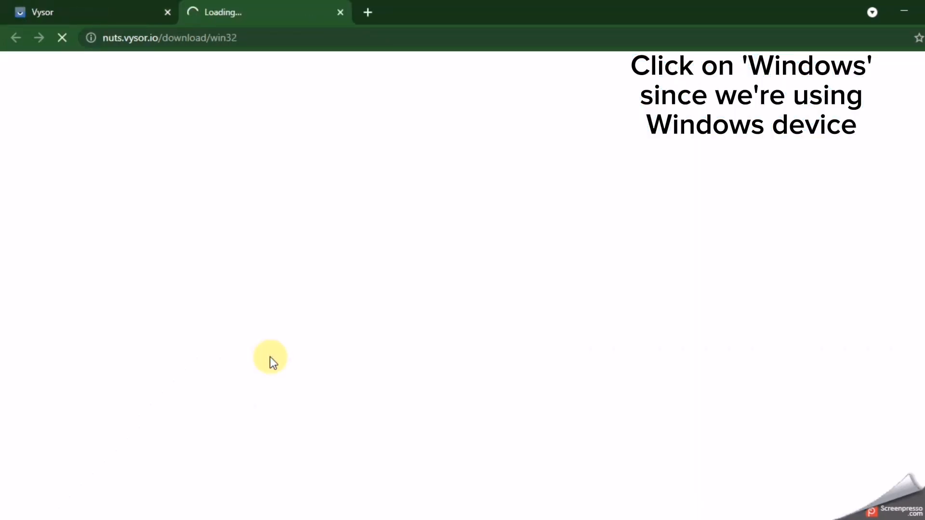
pyautogui.click(286, 352)
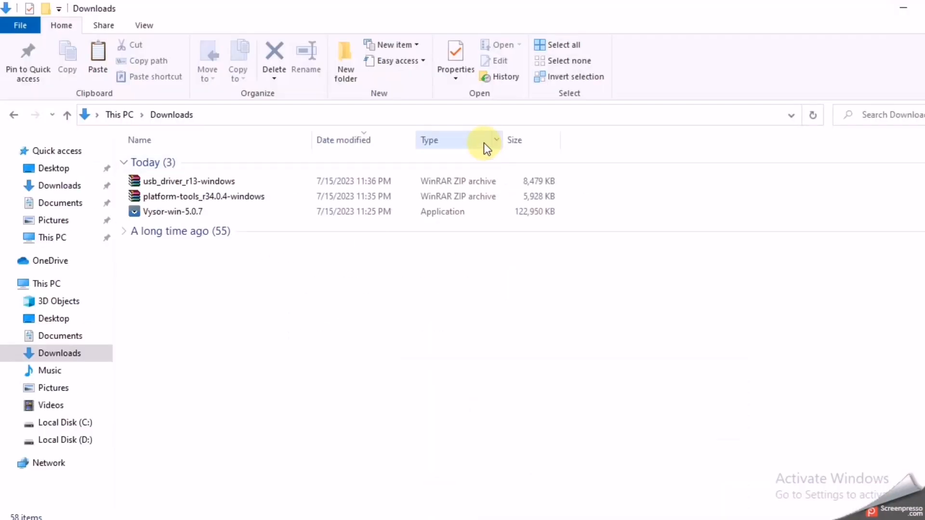
# Run the Vysor-win-5.0.7 installer from the Downloads folder
pyautogui.click(172, 211)
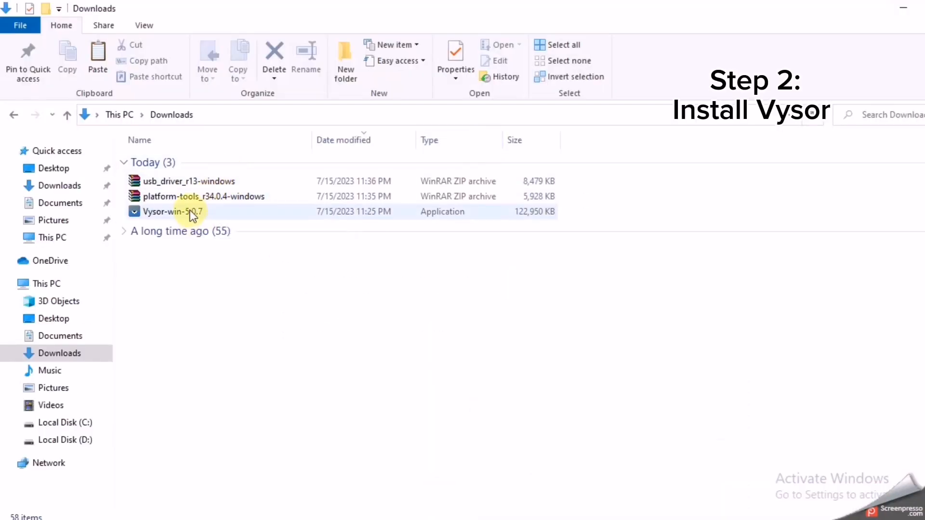
pyautogui.click(173, 211)
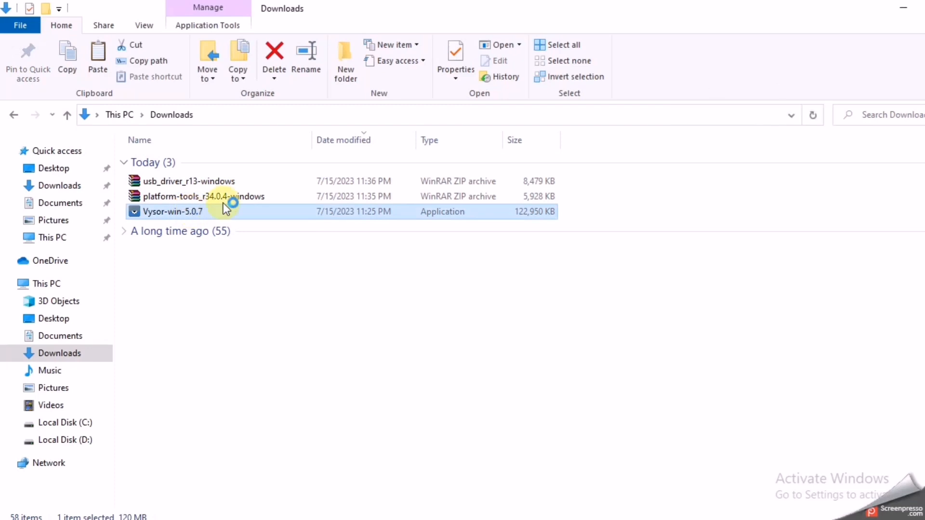
pyautogui.moveTo(239, 211)
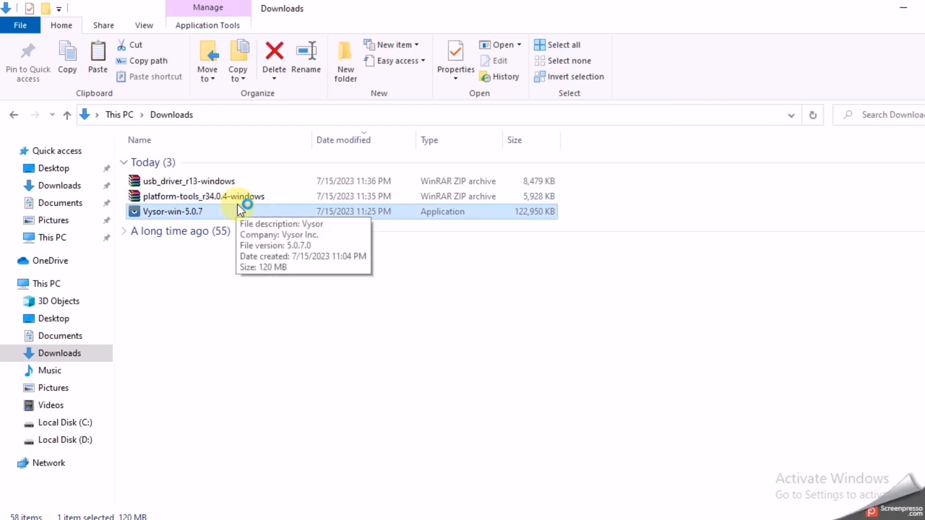
pyautogui.moveTo(284, 284)
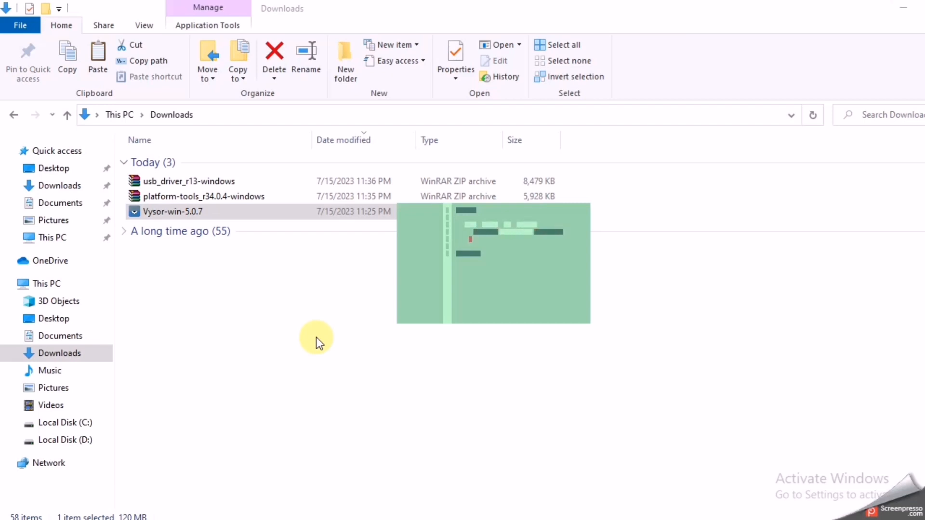
pyautogui.doubleClick(173, 211)
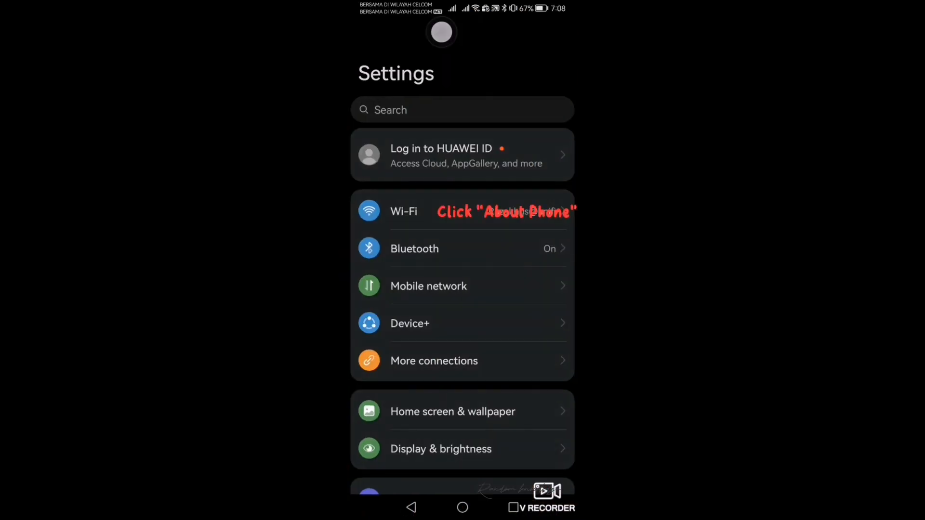
# Tap the build number in About phone to unlock developer mode
pyautogui.scroll(-3)
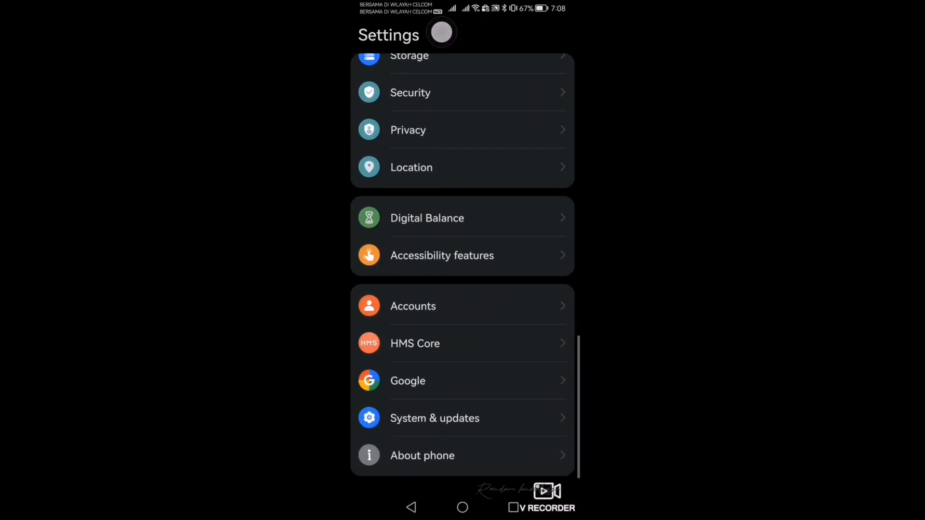
pyautogui.click(422, 456)
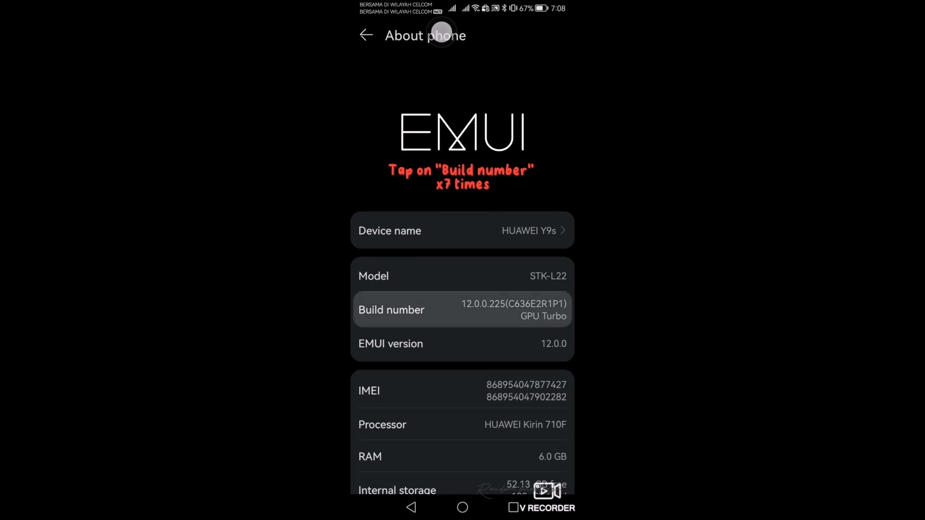
pyautogui.click(391, 309)
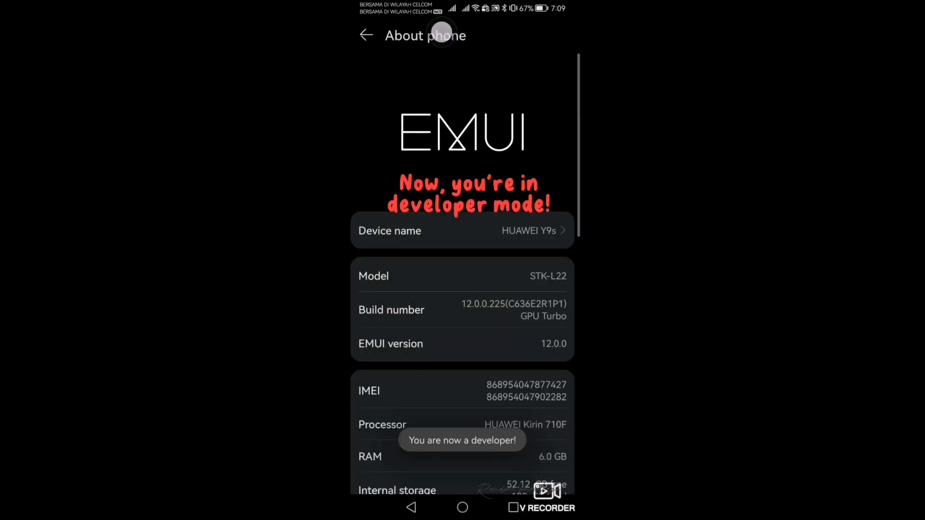
pyautogui.click(366, 35)
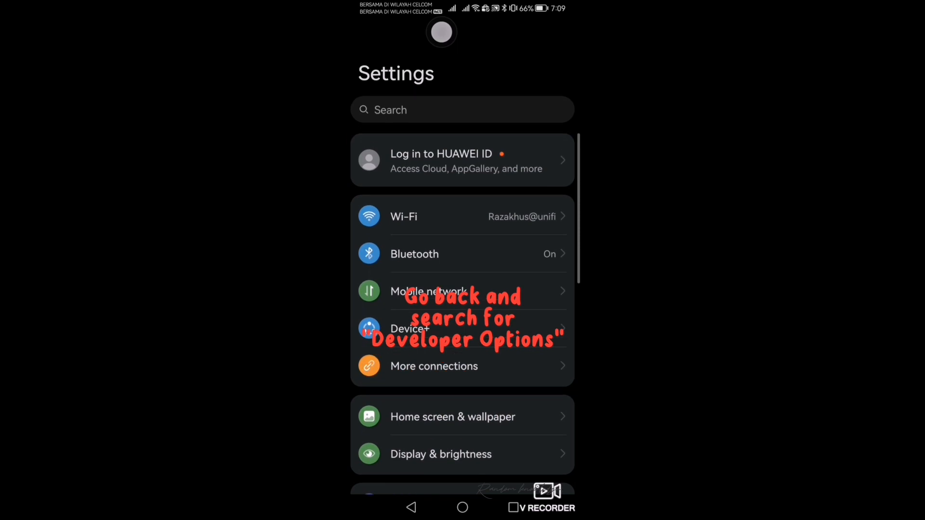
# Find Developer options by searching 'de' in Settings
pyautogui.write('developer')
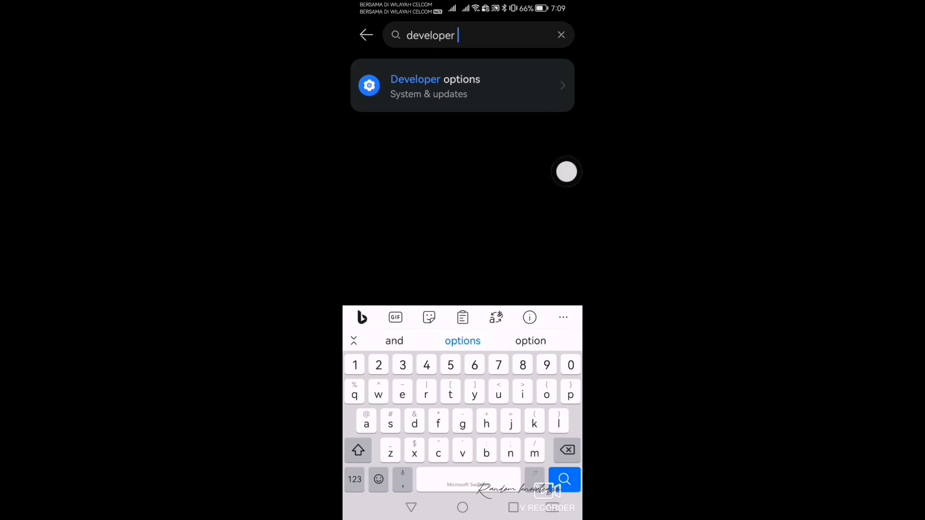
pyautogui.click(462, 86)
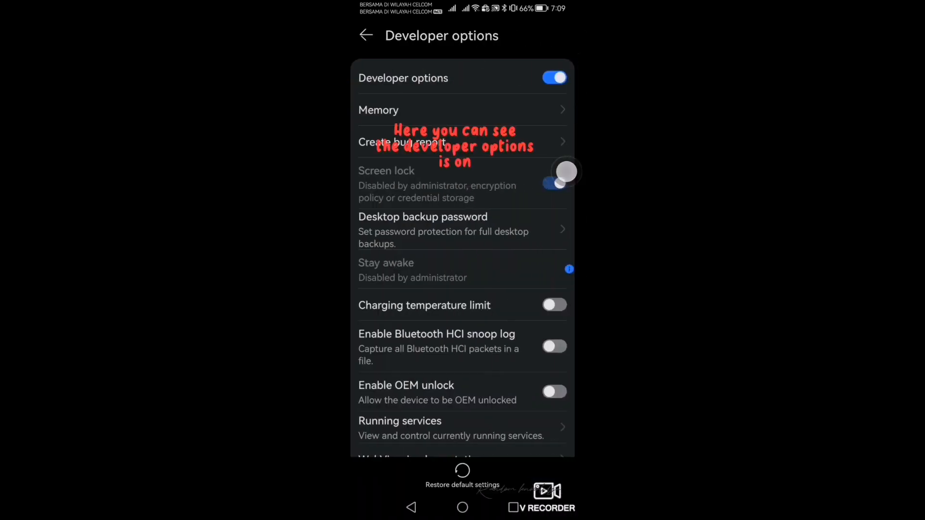
# Turn on USB debugging and bring up the Select USB configuration choices
pyautogui.scroll(-3)
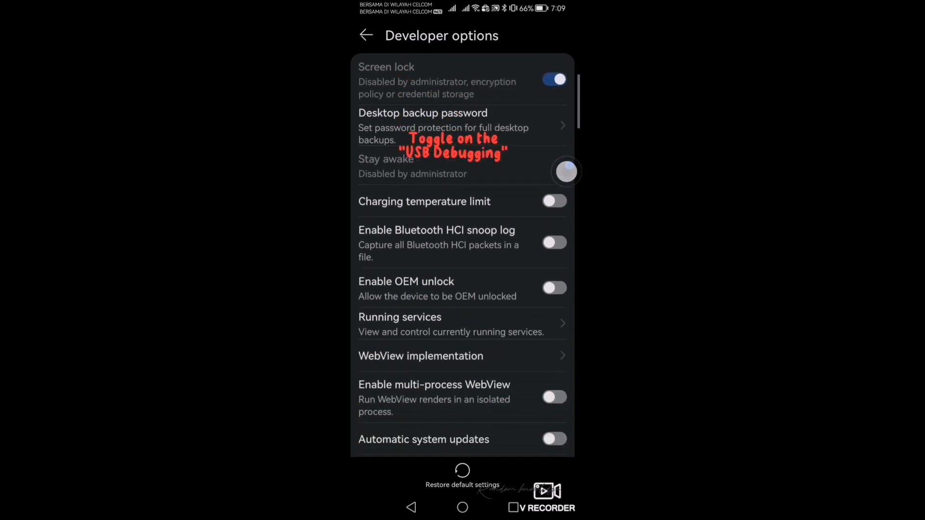
pyautogui.scroll(-3)
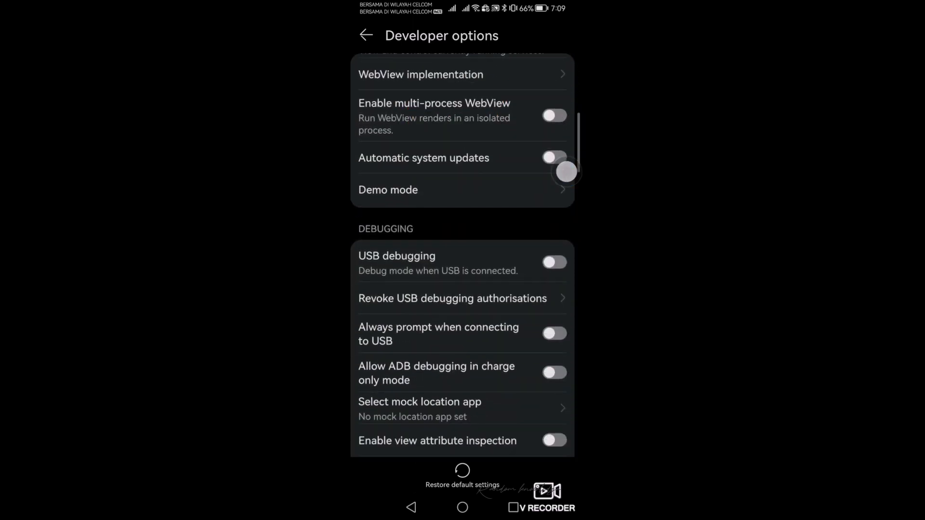
pyautogui.click(553, 262)
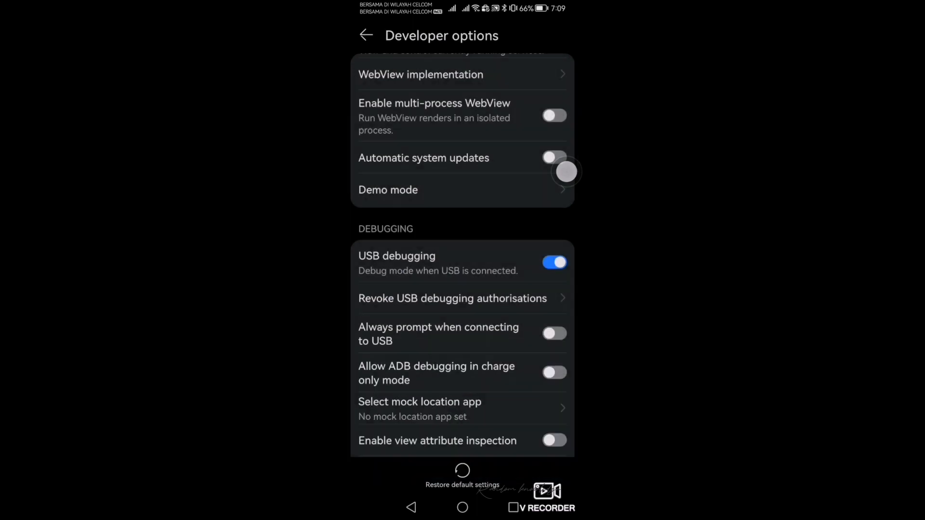
pyautogui.scroll(-3)
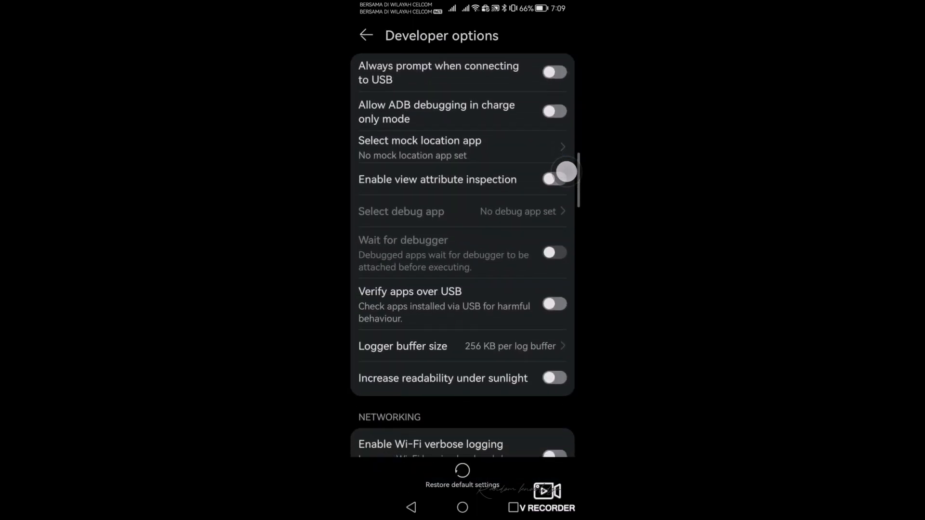
pyautogui.scroll(-3)
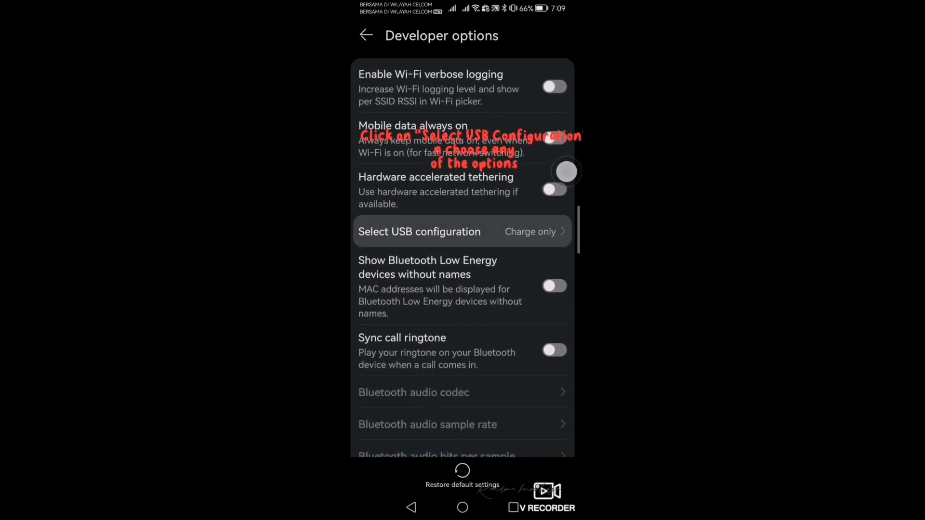
pyautogui.click(419, 231)
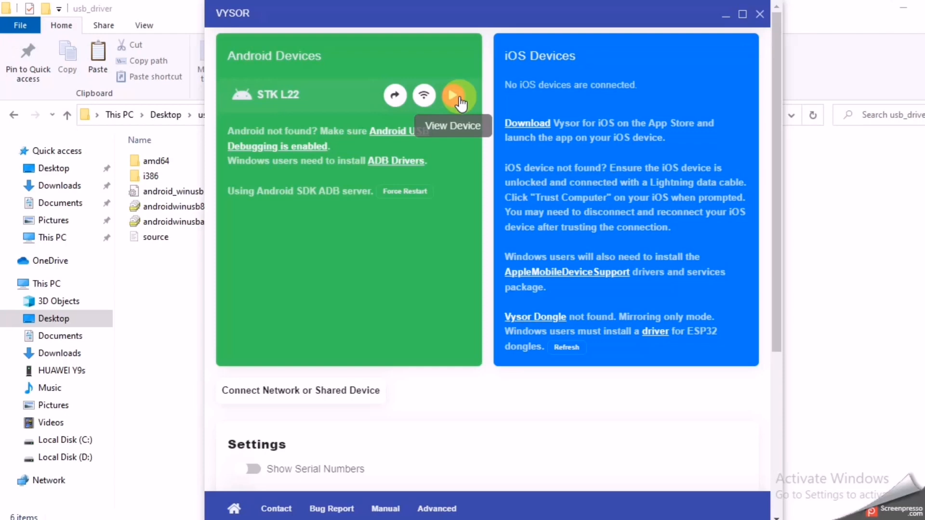
# Start mirroring the STK L22 phone via its View Device button
pyautogui.click(459, 95)
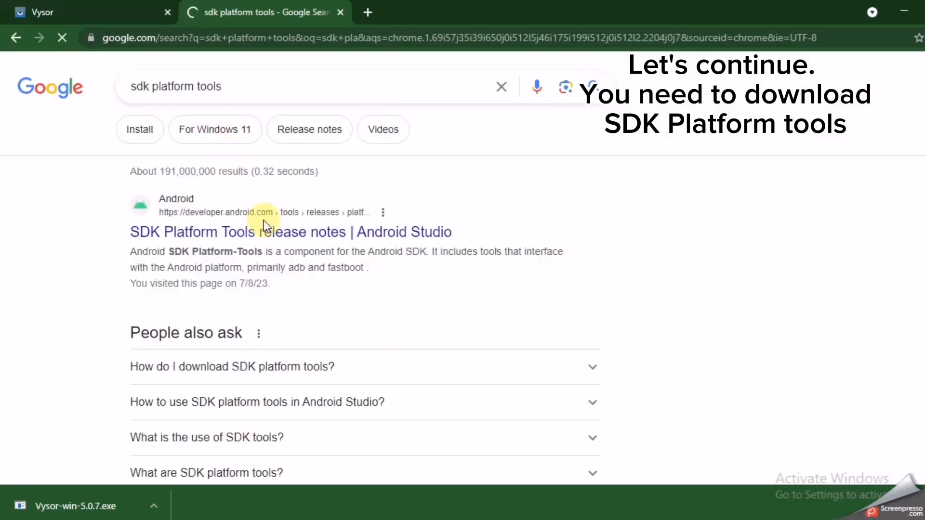
# Reach the SDK Platform-Tools page and choose the Windows download
pyautogui.scroll(-3)
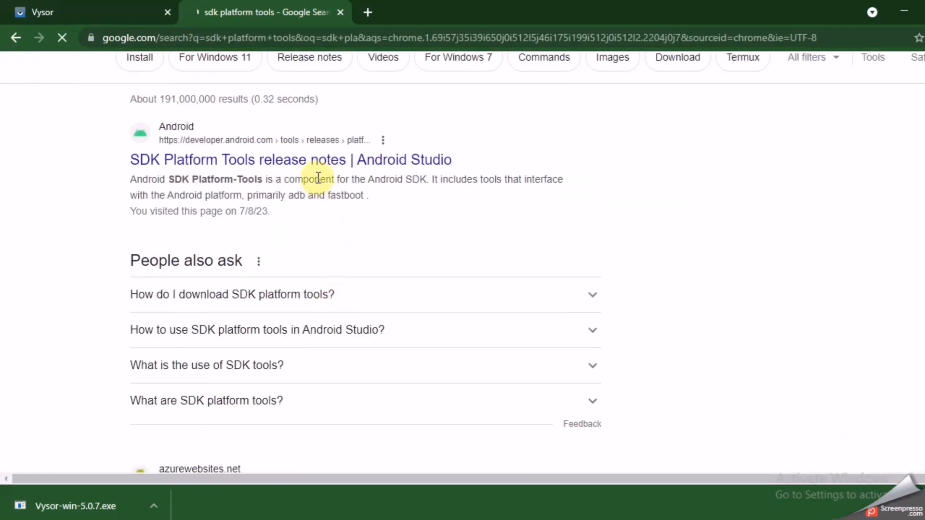
pyautogui.click(290, 159)
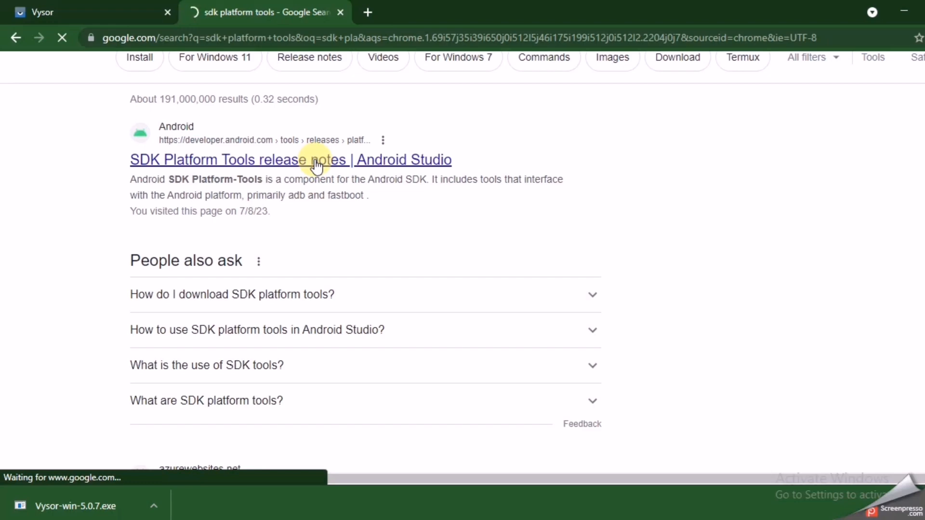
pyautogui.click(290, 159)
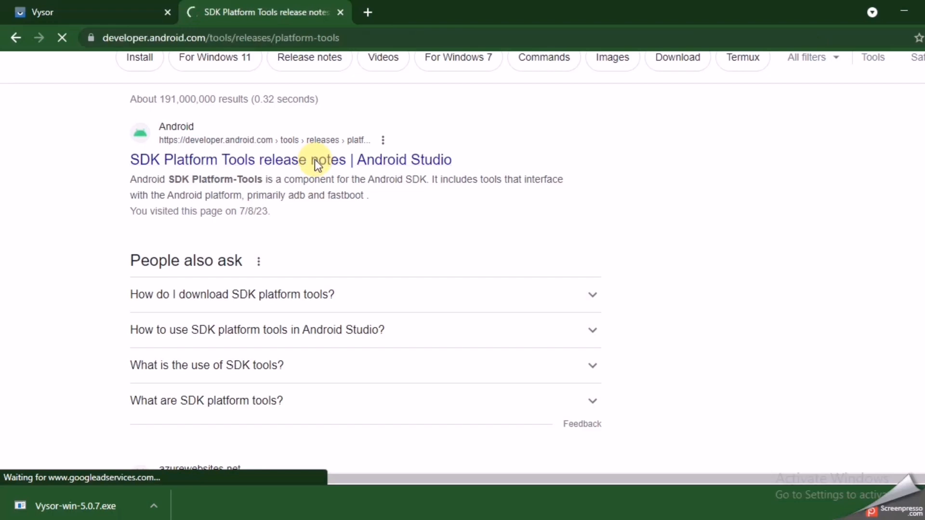
pyautogui.click(290, 159)
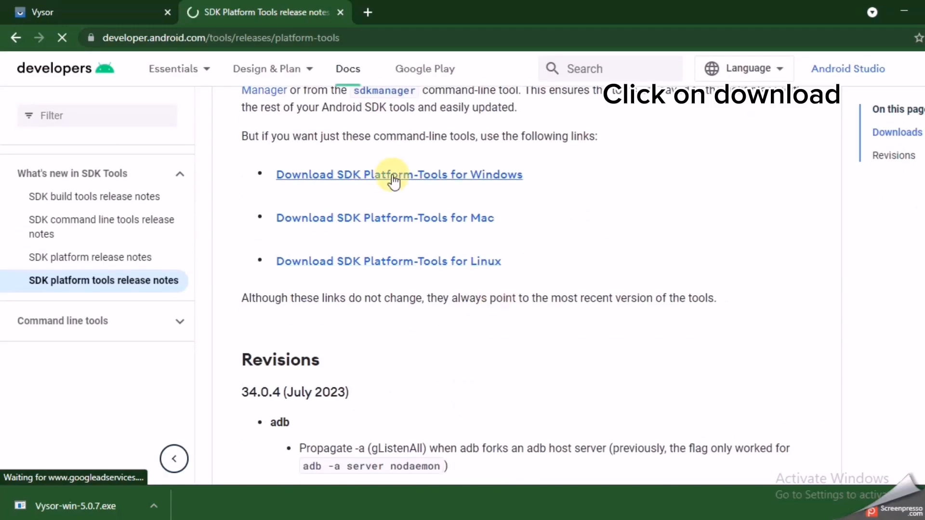
pyautogui.click(399, 175)
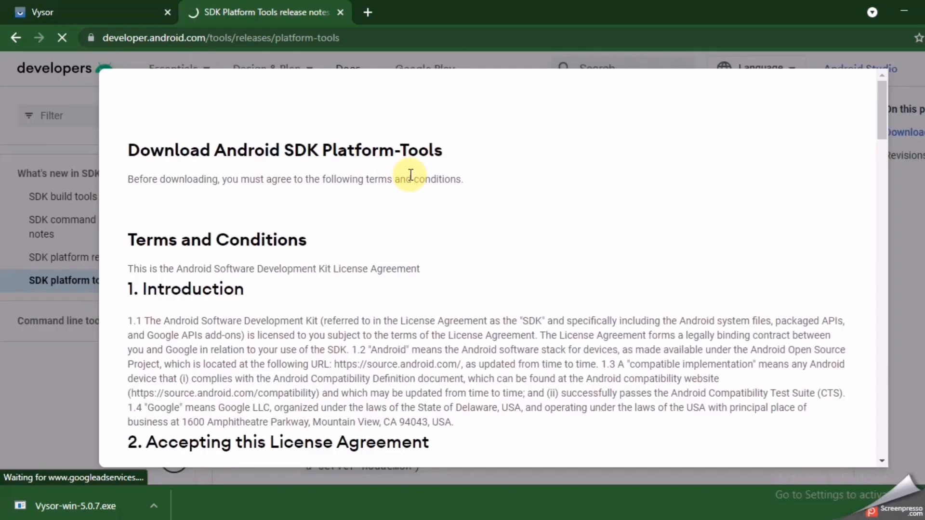
# Accept the license terms to download the platform-tools zip
pyautogui.scroll(-3)
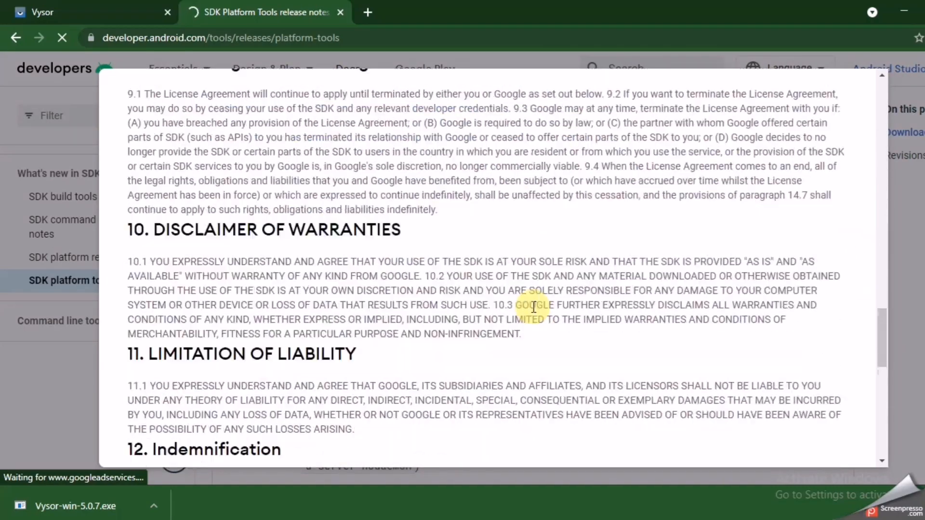
pyautogui.scroll(-3)
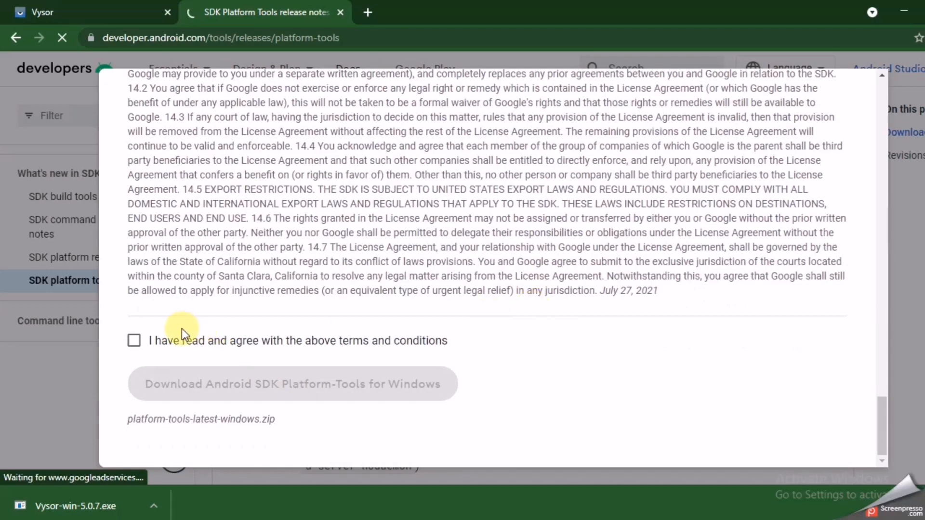
pyautogui.click(134, 340)
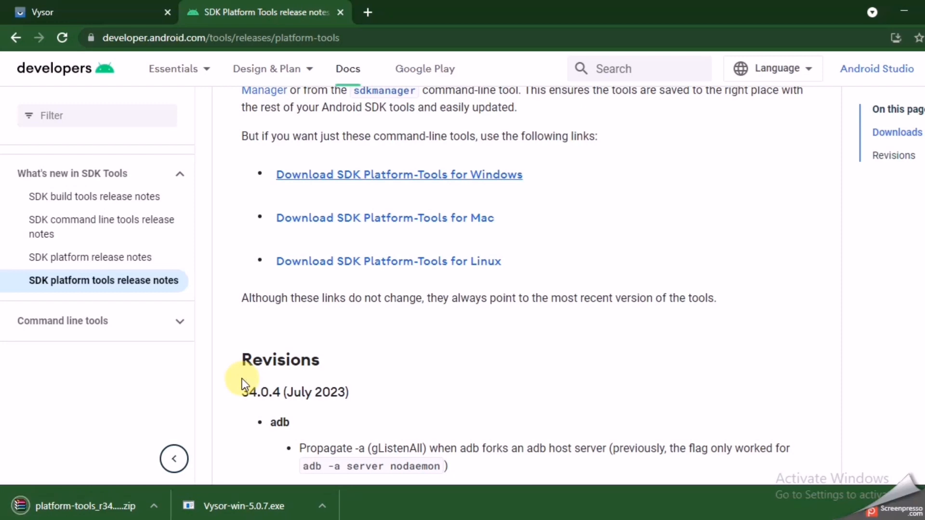
pyautogui.moveTo(391, 7)
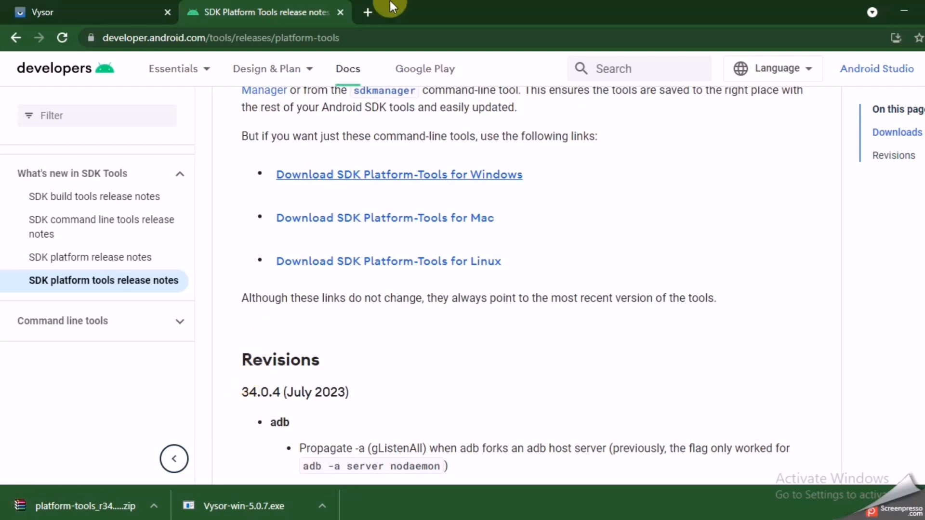
# Search 'google usb driver' in a new tab and go to the Get the Google USB Driver page
pyautogui.click(367, 12)
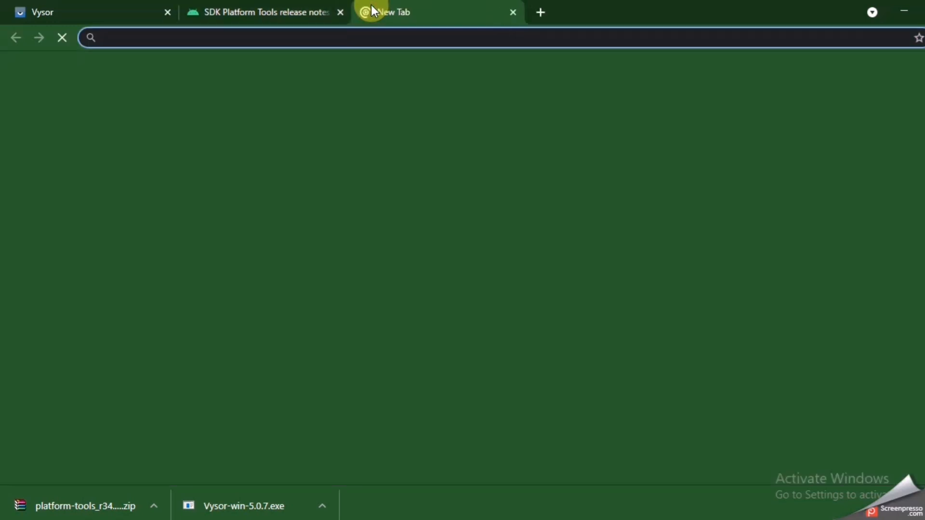
pyautogui.write('google')
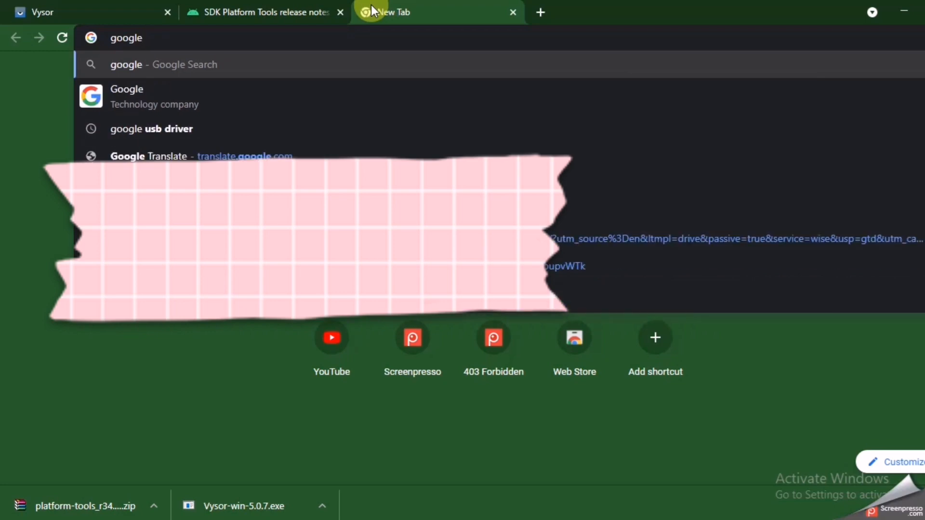
pyautogui.click(151, 128)
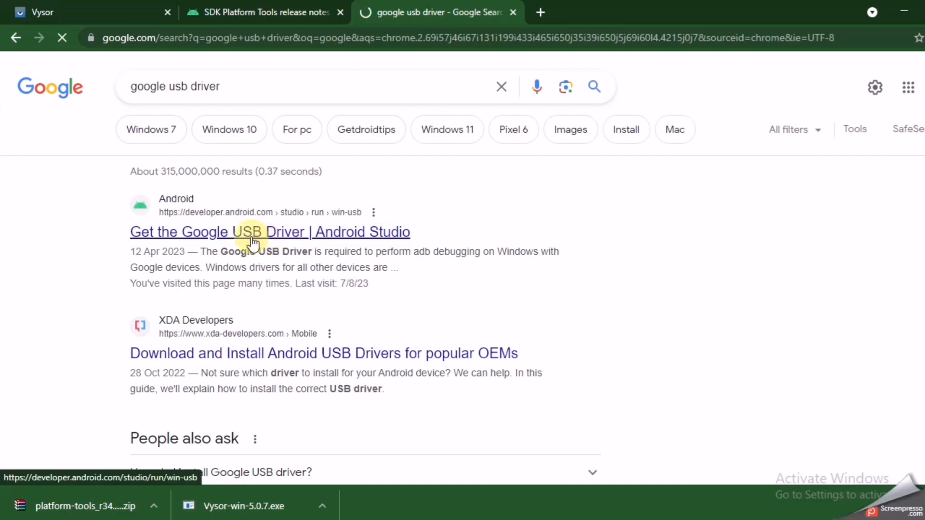
pyautogui.click(270, 232)
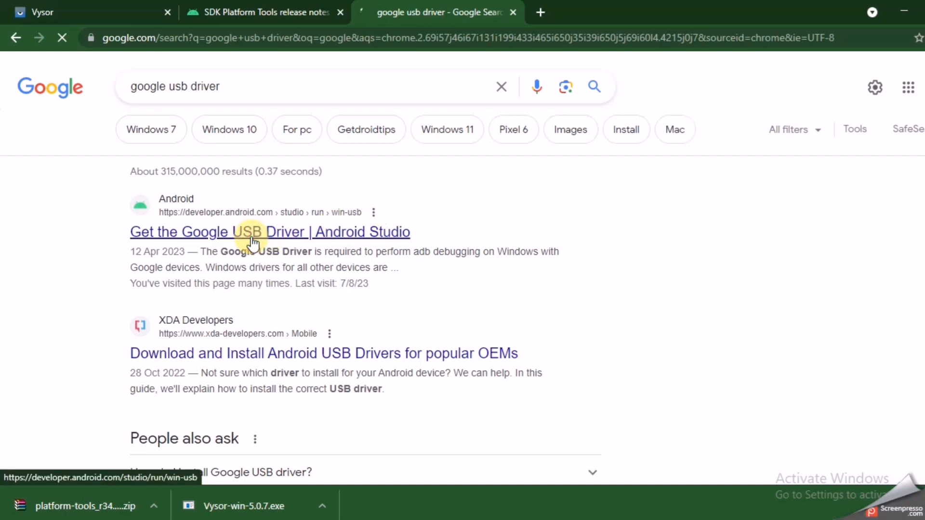
pyautogui.click(270, 233)
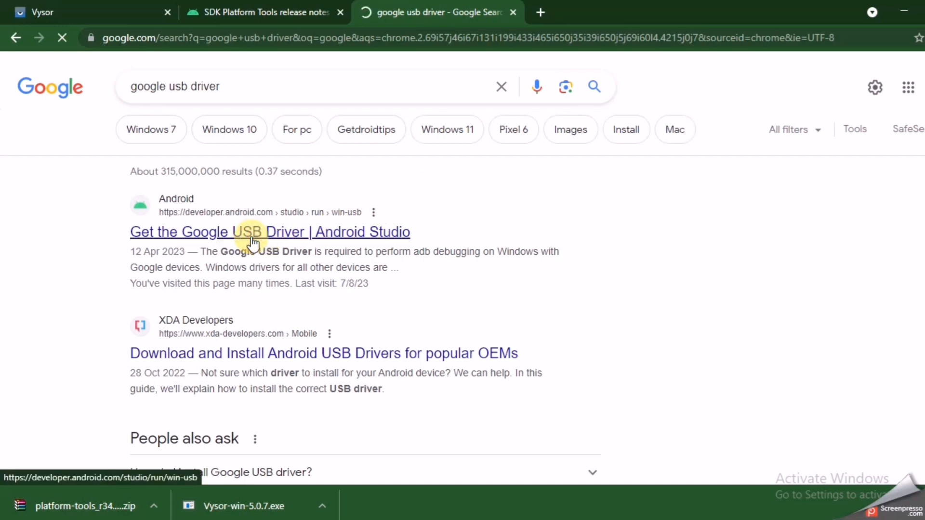
pyautogui.click(270, 231)
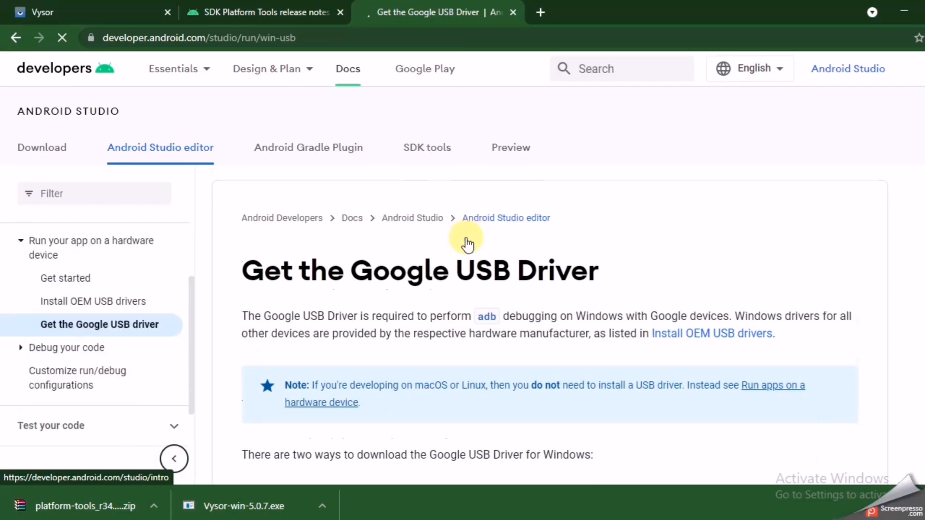
# Read through the Google USB Driver license and tick the agreement
pyautogui.scroll(-3)
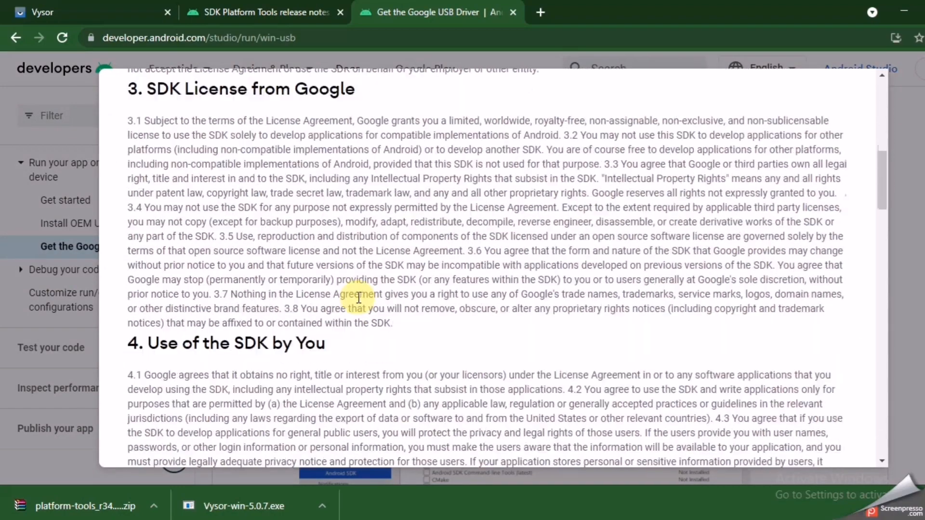
pyautogui.scroll(-3)
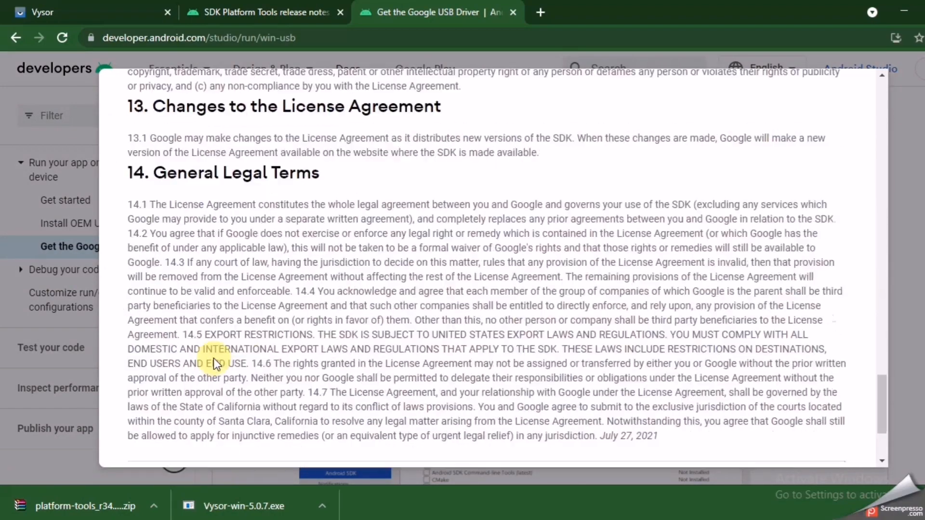
pyautogui.click(133, 340)
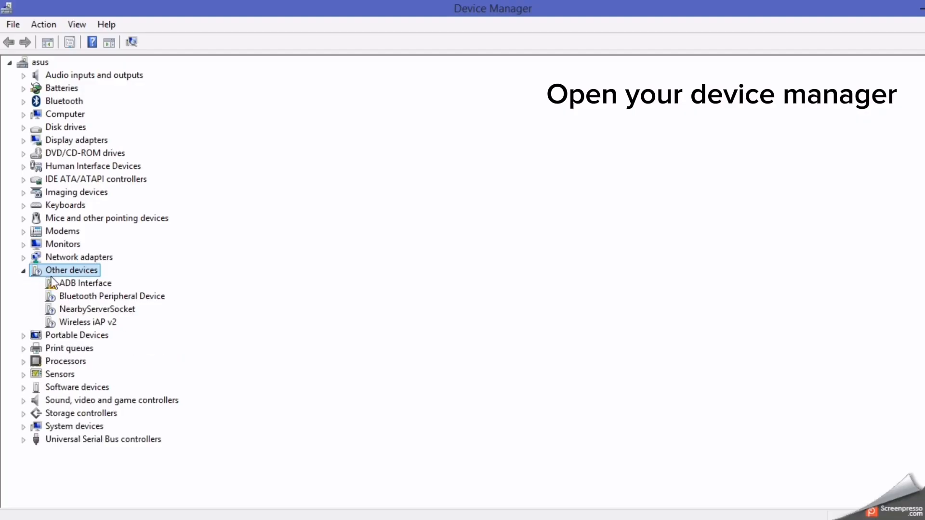
# Update the ADB Interface driver, picking it manually from a list
pyautogui.rightClick(86, 282)
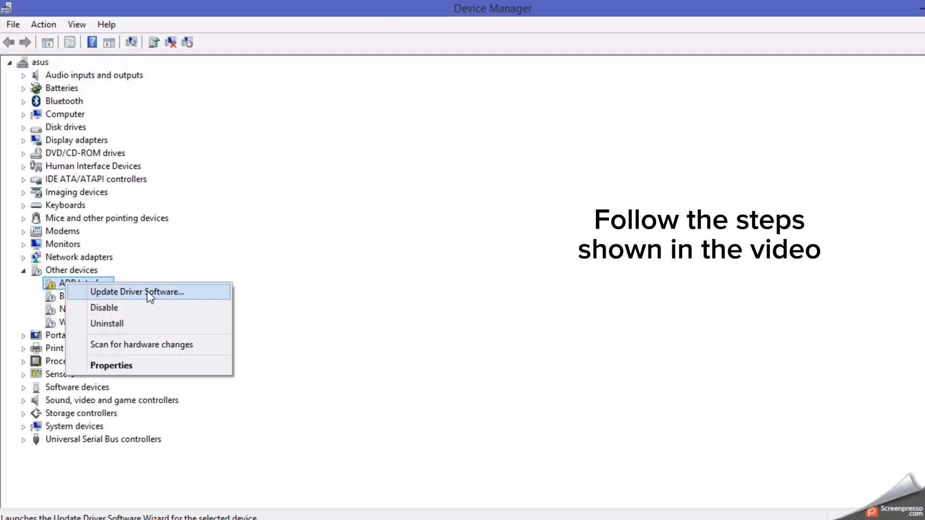
pyautogui.click(136, 291)
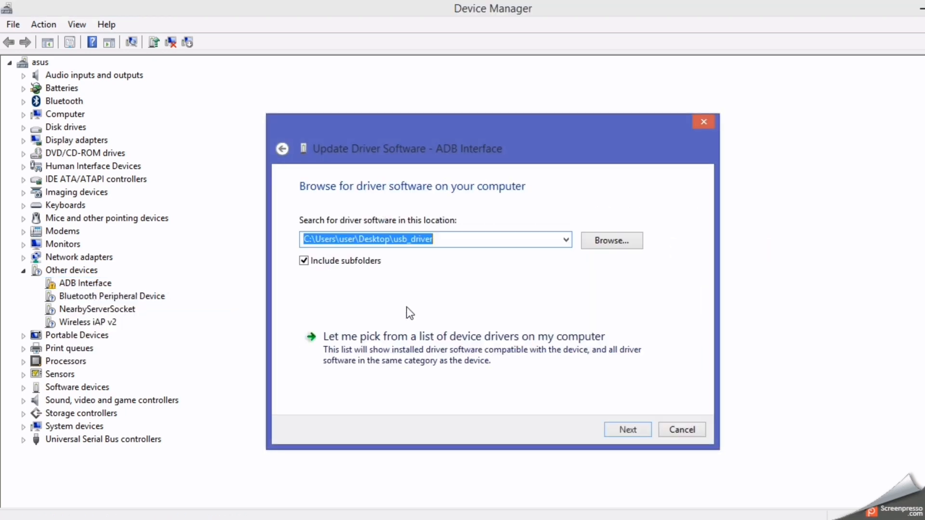
pyautogui.click(464, 336)
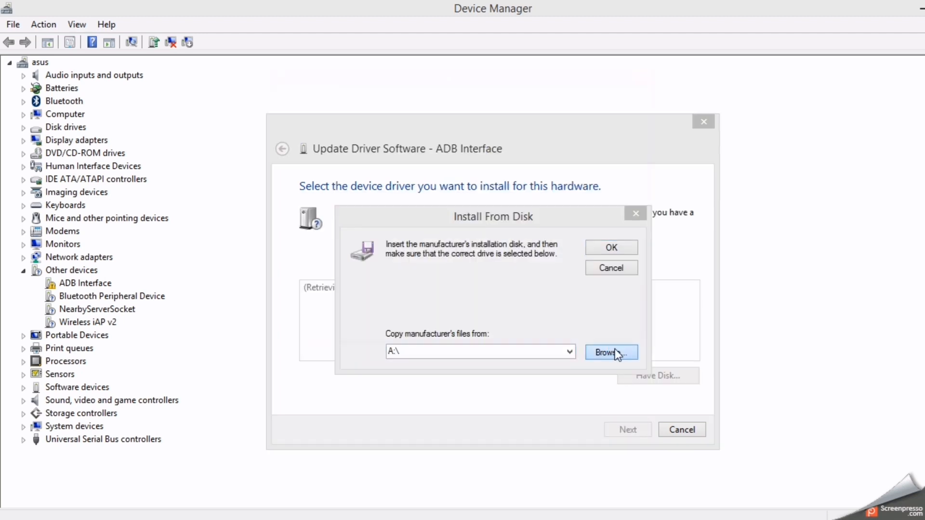
# Browse to Desktop\usb_driver and select android_winusb.inf as the driver source
pyautogui.click(611, 352)
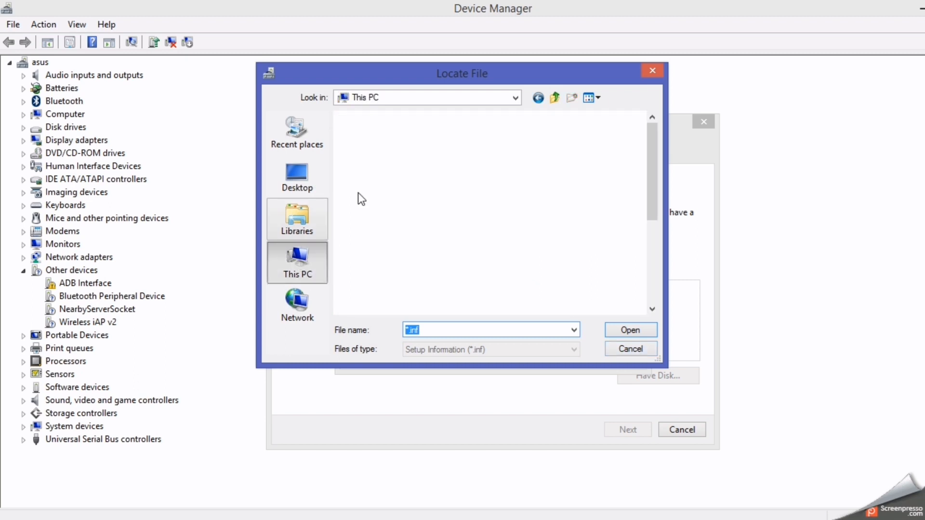
pyautogui.click(296, 177)
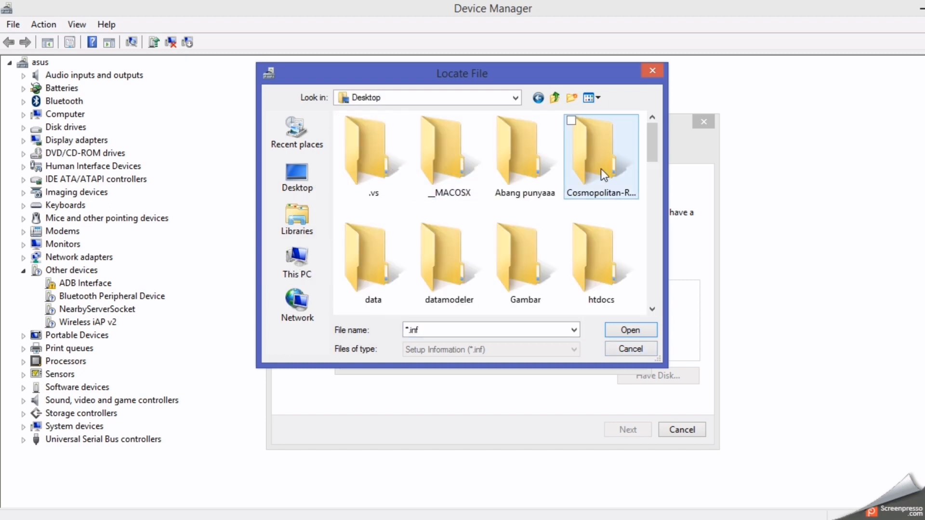
pyautogui.scroll(-3)
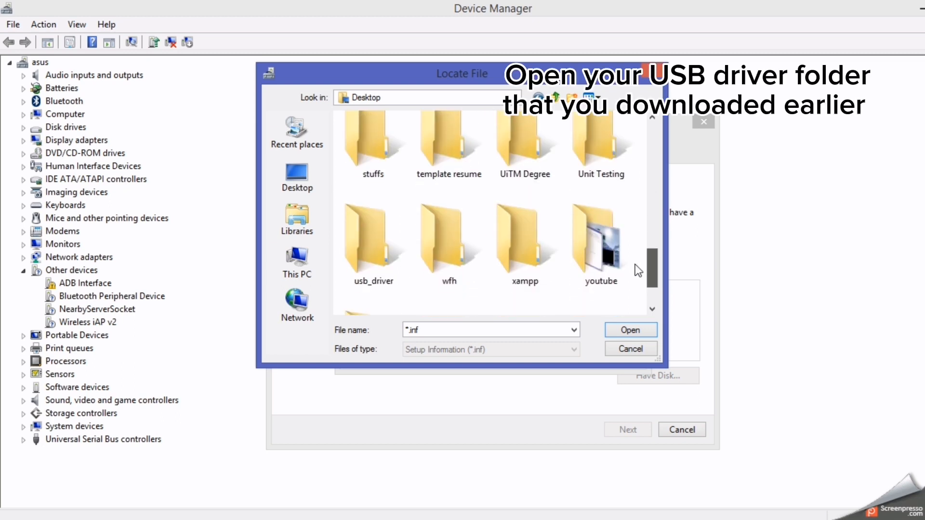
pyautogui.doubleClick(372, 242)
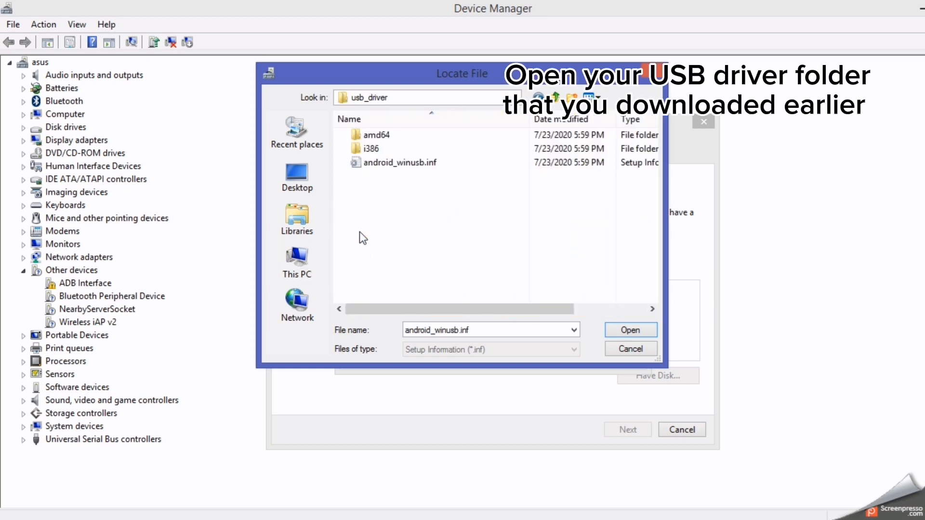
pyautogui.click(400, 162)
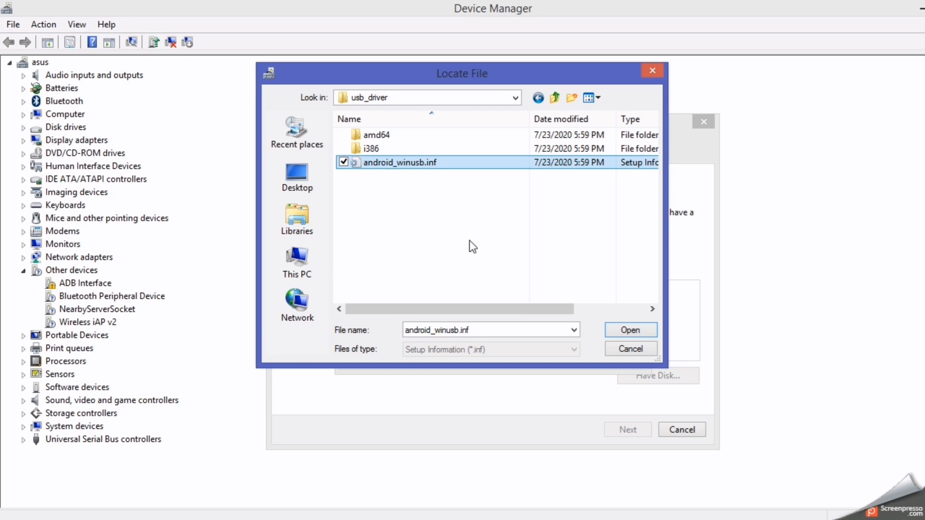
pyautogui.click(629, 329)
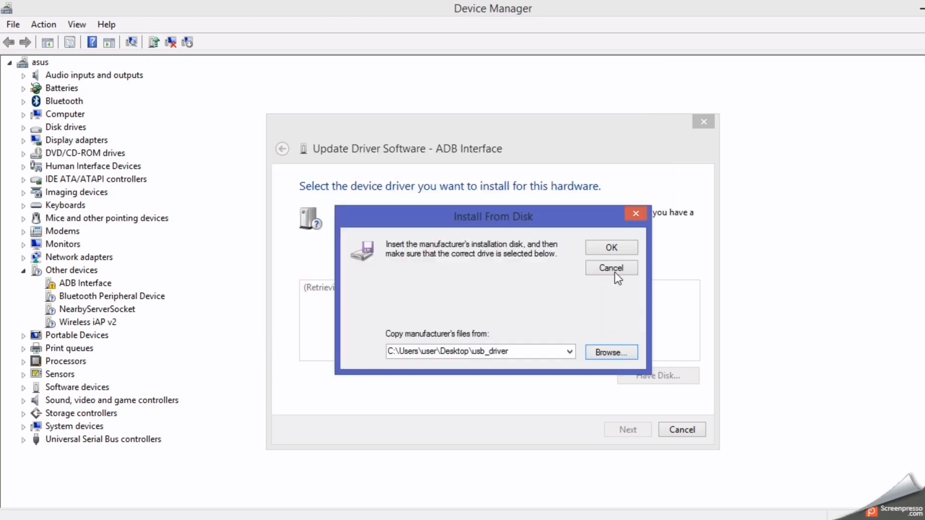
# Install the unverified Android ADB Interface driver from the usb_driver folder and confirm it under Android Phone
pyautogui.click(611, 266)
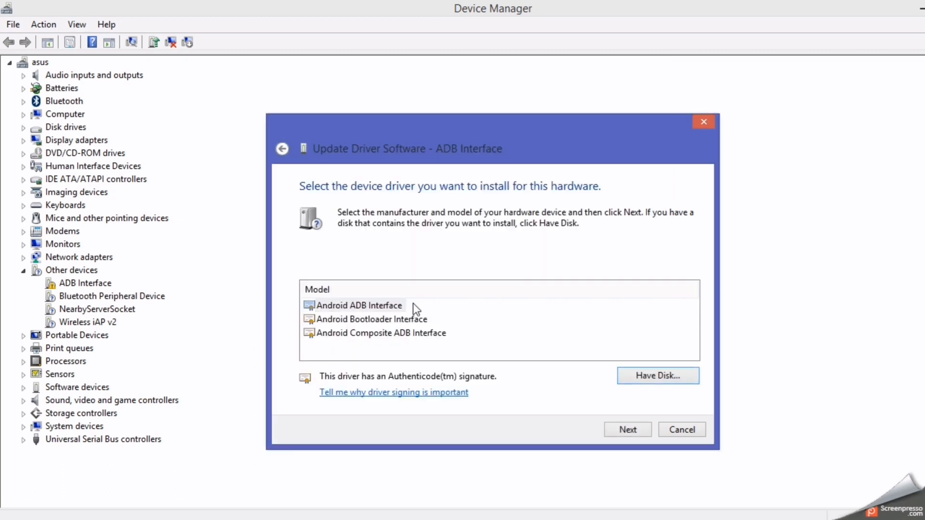
pyautogui.click(358, 305)
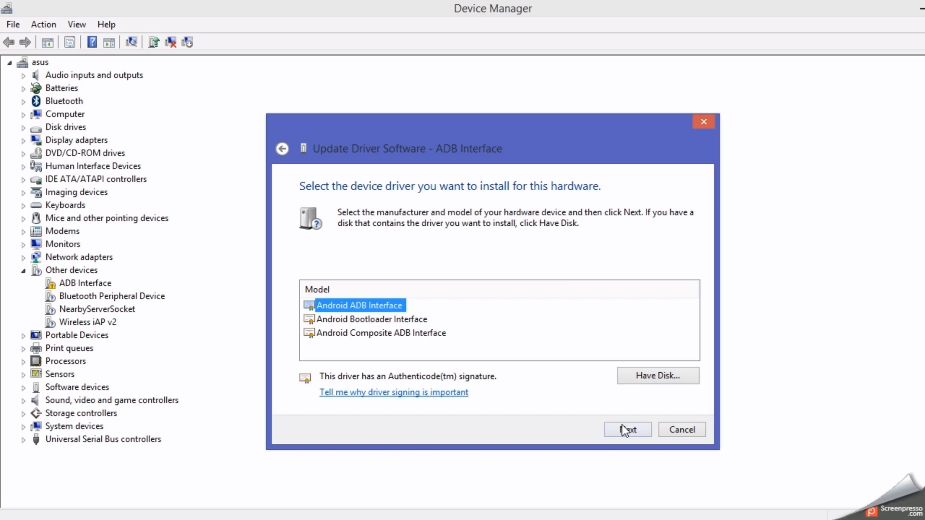
pyautogui.click(627, 429)
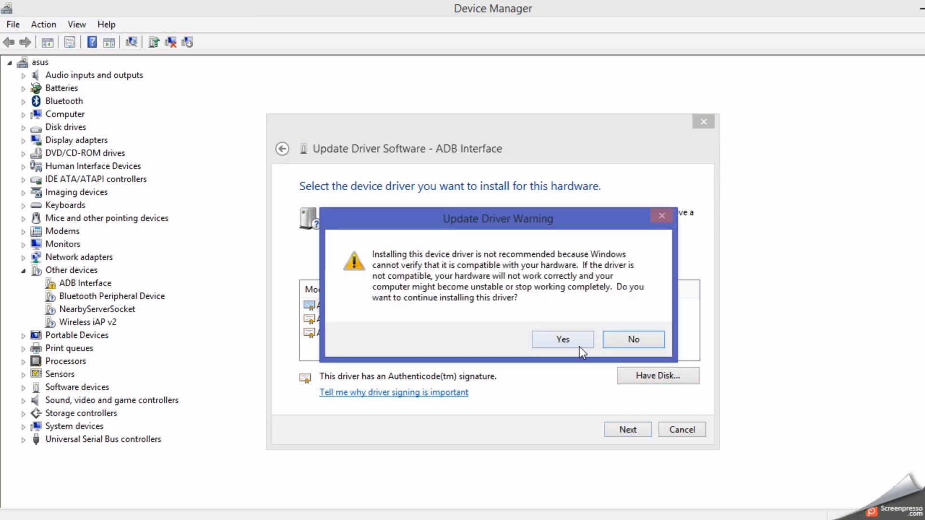
pyautogui.click(561, 339)
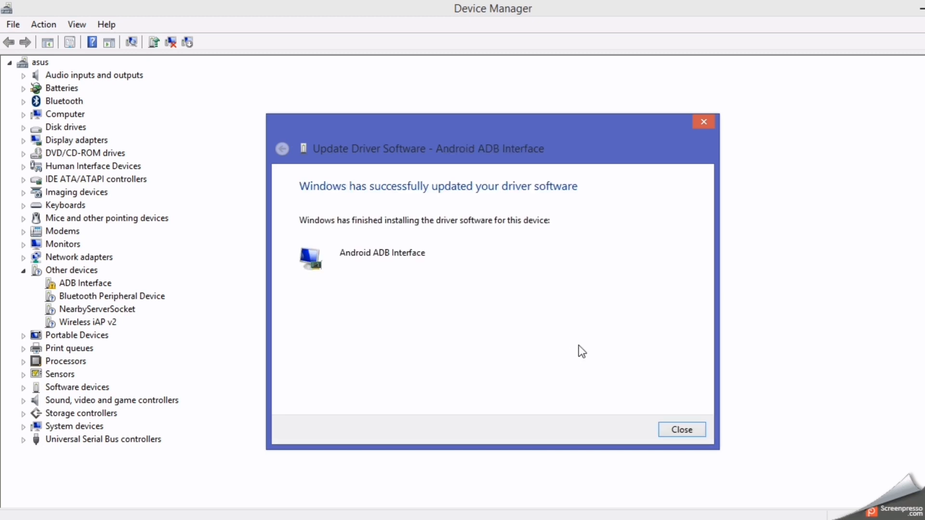
pyautogui.click(681, 430)
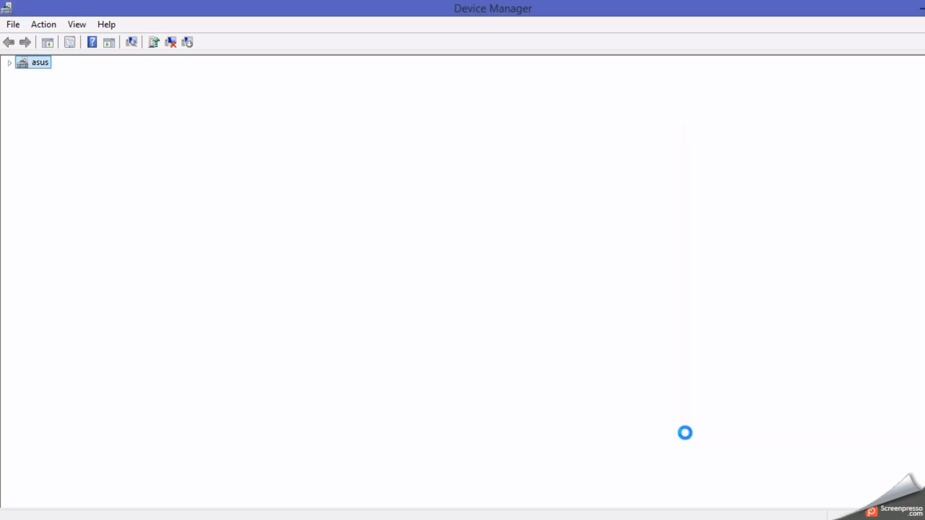
pyautogui.click(10, 61)
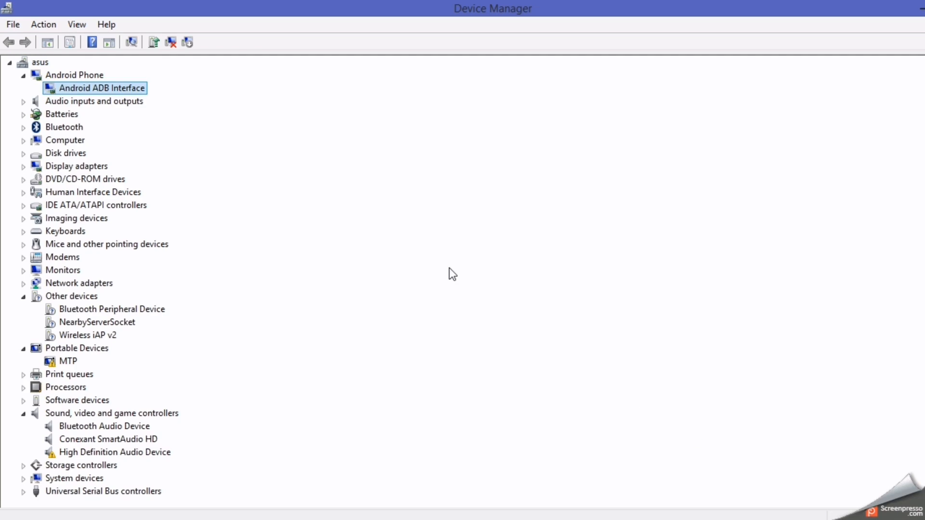